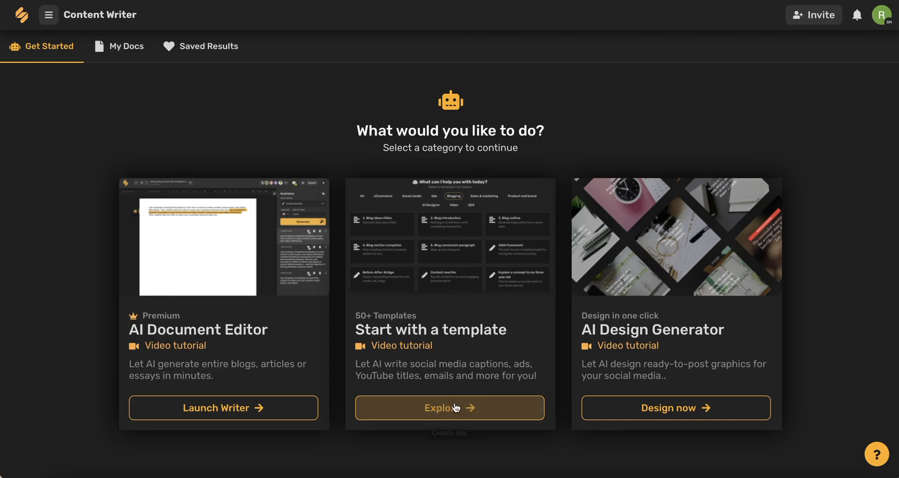
Step: Browse the template library and filter it to the Social media category
{"action": "left_click", "coordinate": [449, 408]}
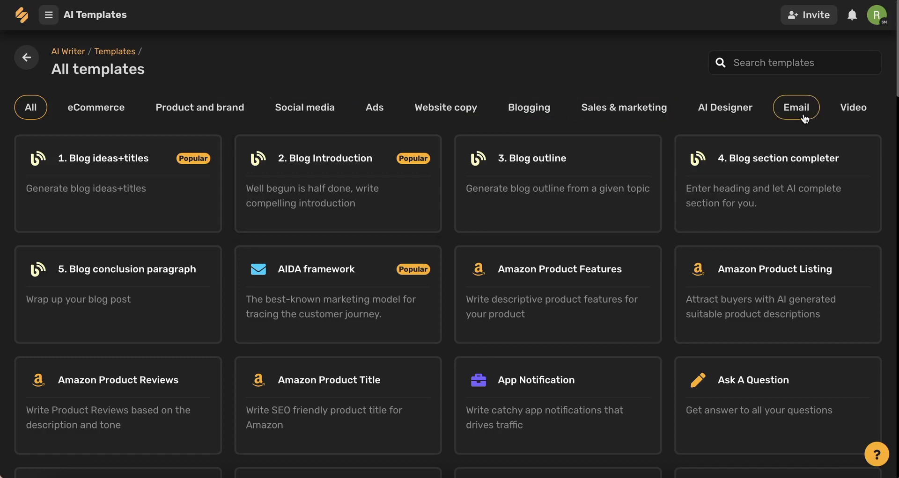
{"action": "left_click", "coordinate": [304, 107]}
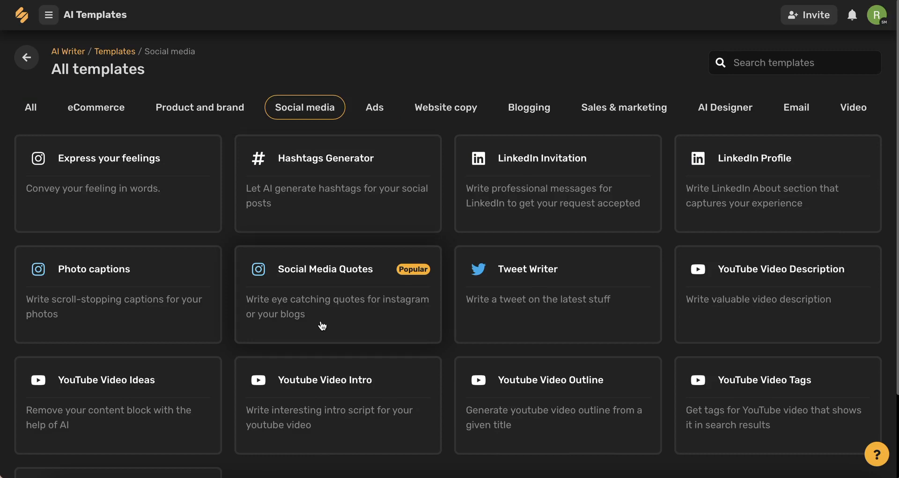
Step: Start a Photo captions template on 'Top 5 Marketing Strategies for 2022' with English output
{"action": "left_click", "coordinate": [94, 270]}
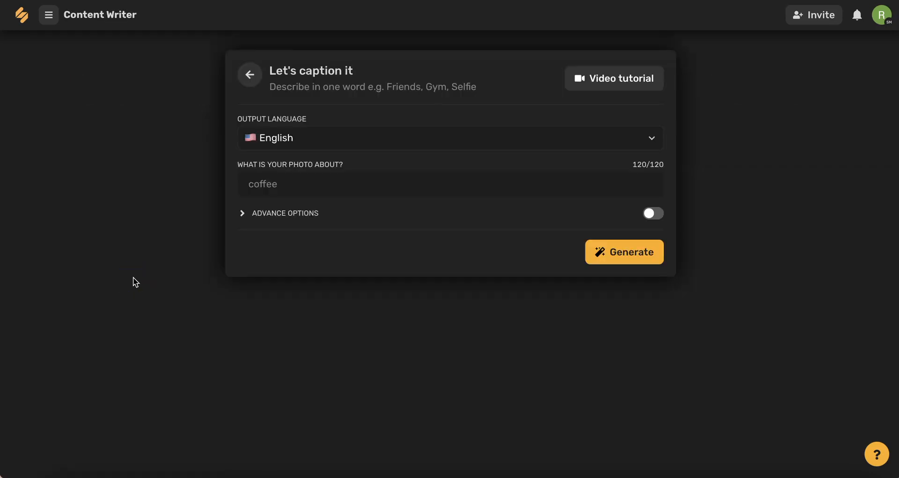
{"action": "mouse_move", "coordinate": [212, 249]}
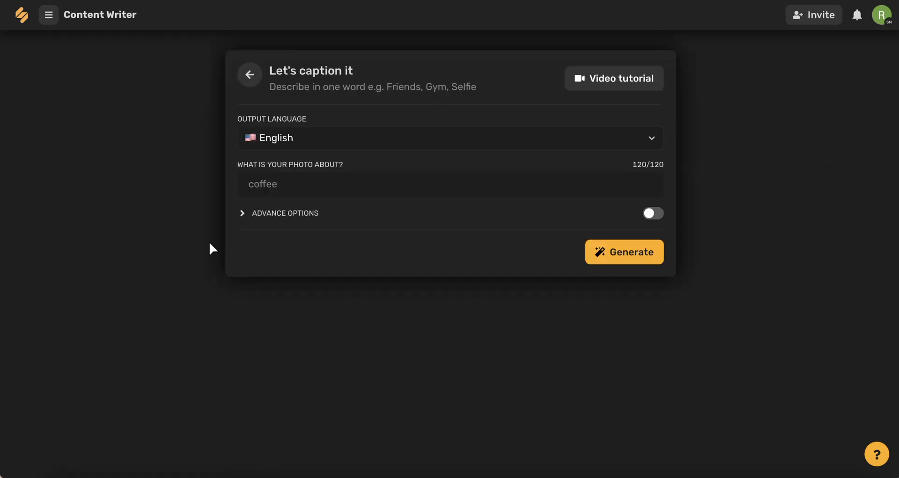
{"action": "left_click", "coordinate": [449, 138]}
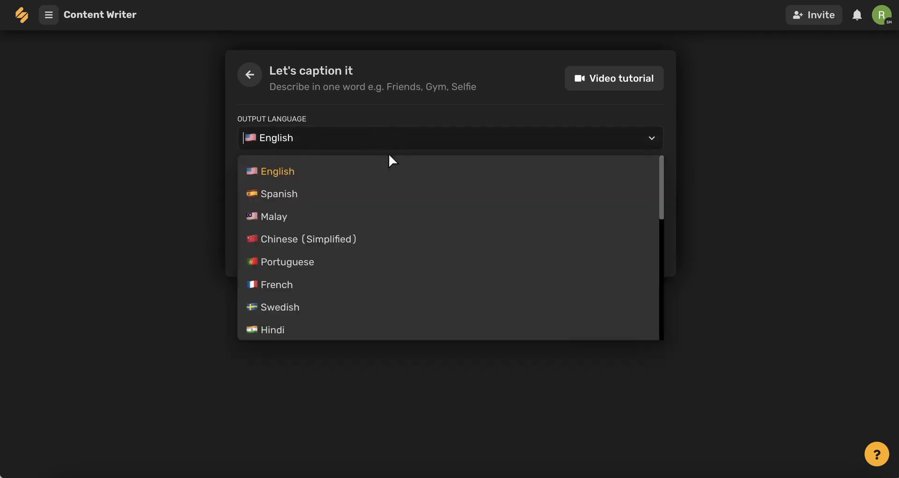
{"action": "scroll", "scroll_direction": "down", "scroll_amount": 3}
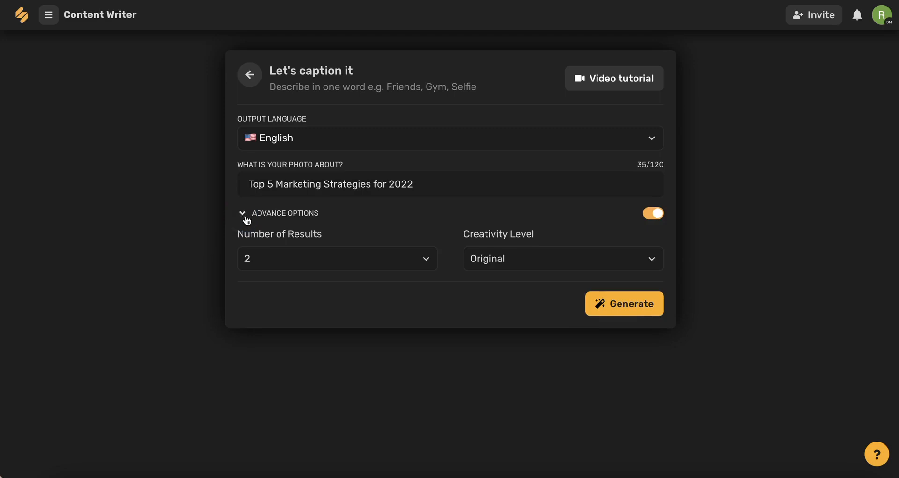
Step: Set the advanced options to 4 results at Creative creativity level
{"action": "left_click", "coordinate": [337, 259]}
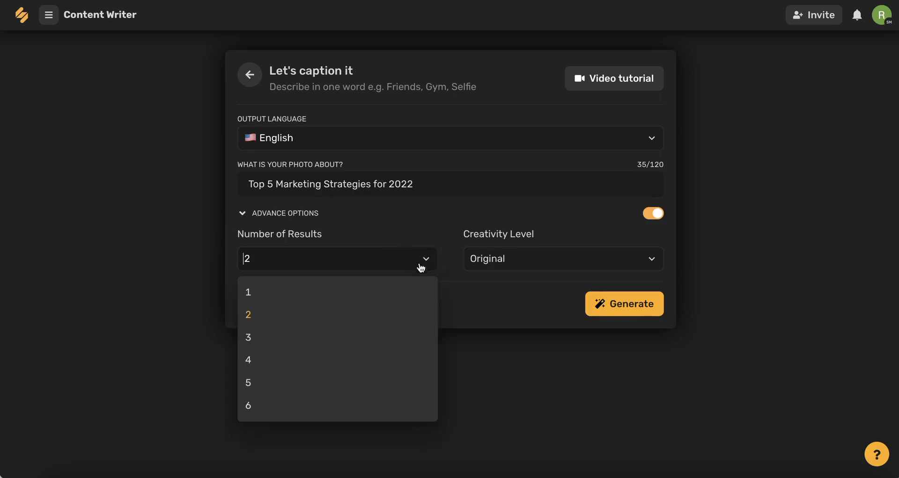
{"action": "left_click", "coordinate": [247, 360]}
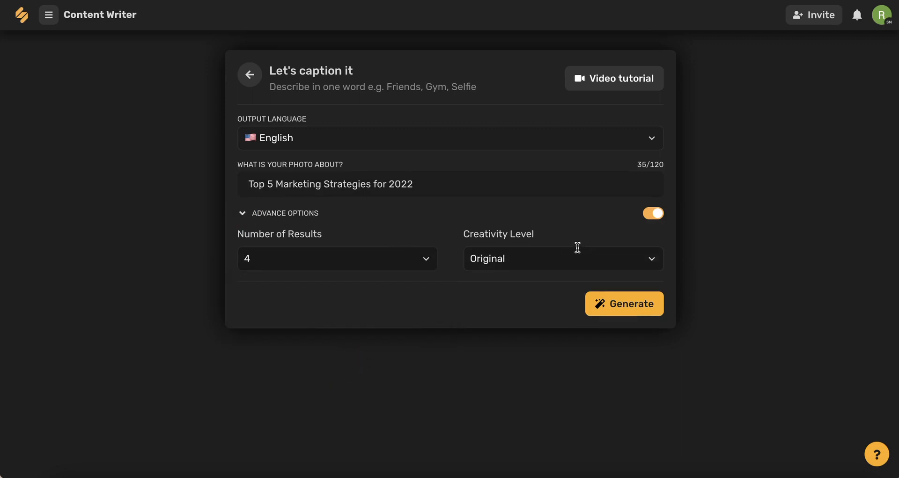
{"action": "left_click", "coordinate": [561, 259]}
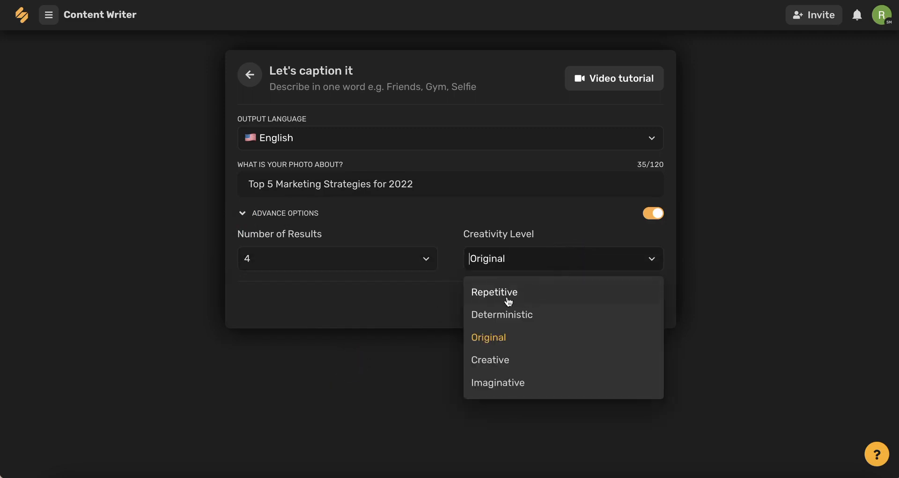
{"action": "left_click", "coordinate": [490, 359]}
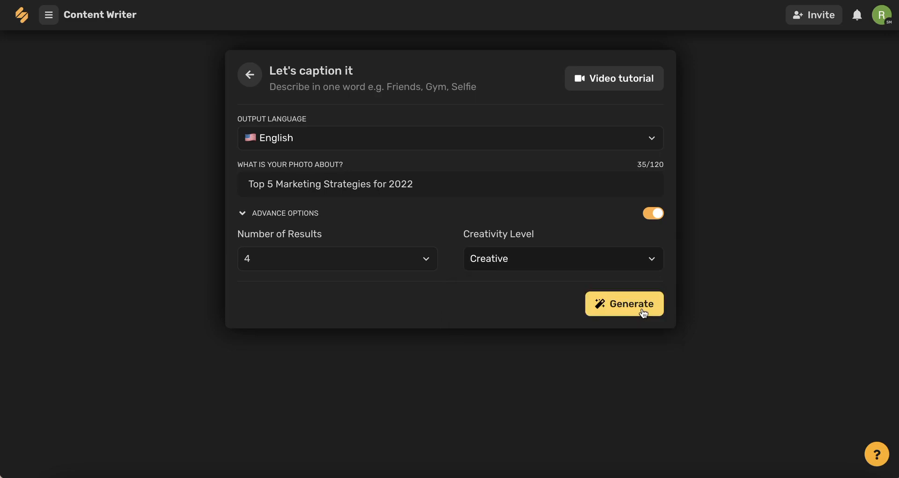
Step: Generate the four marketing-strategy photo captions and check the first result's actions
{"action": "left_click", "coordinate": [623, 304]}
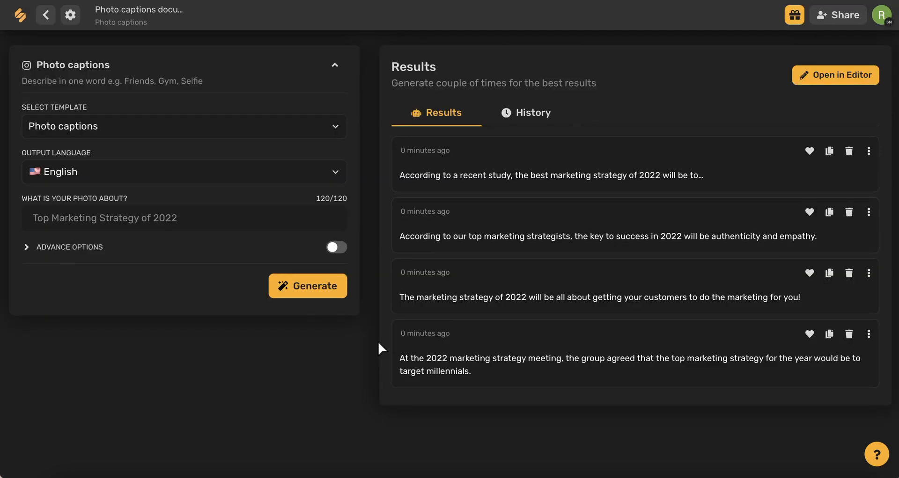
{"action": "mouse_move", "coordinate": [700, 281]}
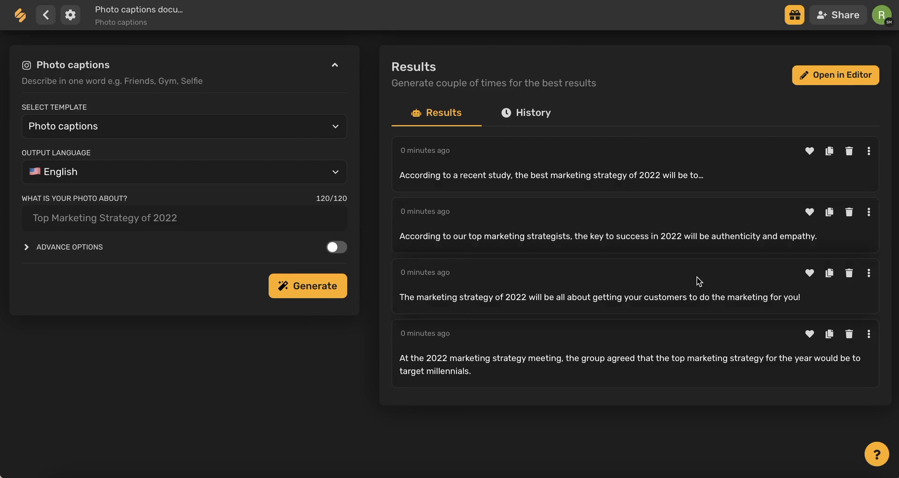
{"action": "mouse_move", "coordinate": [829, 150]}
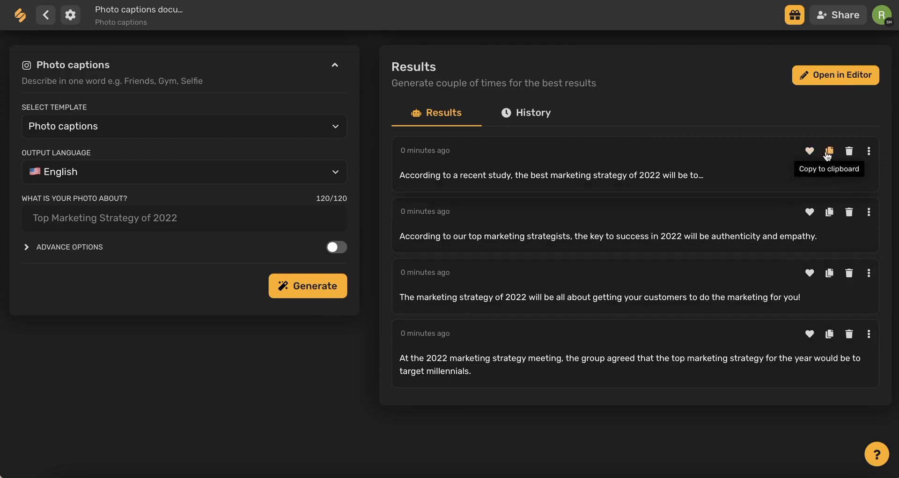
{"action": "left_click", "coordinate": [869, 151]}
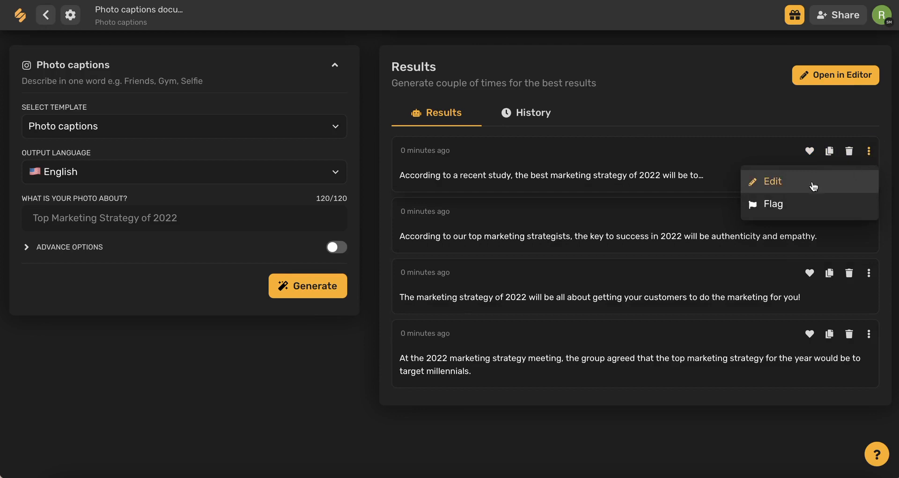
{"action": "mouse_move", "coordinate": [772, 204]}
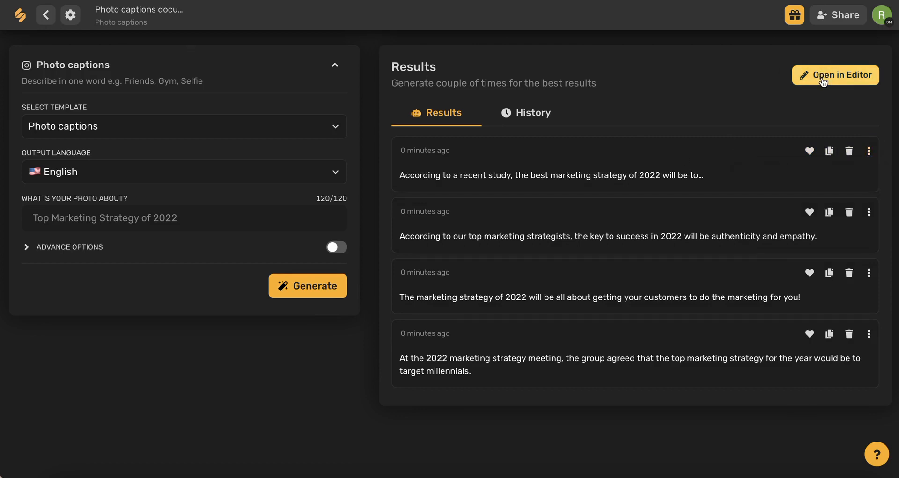
Step: View the caption results in the document editor before returning to the start page
{"action": "left_click", "coordinate": [835, 74]}
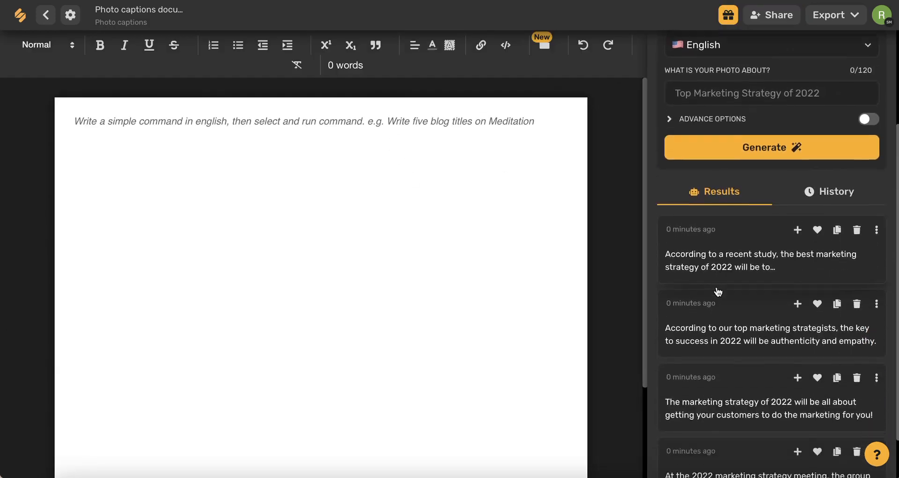
{"action": "scroll", "scroll_direction": "down", "scroll_amount": 3}
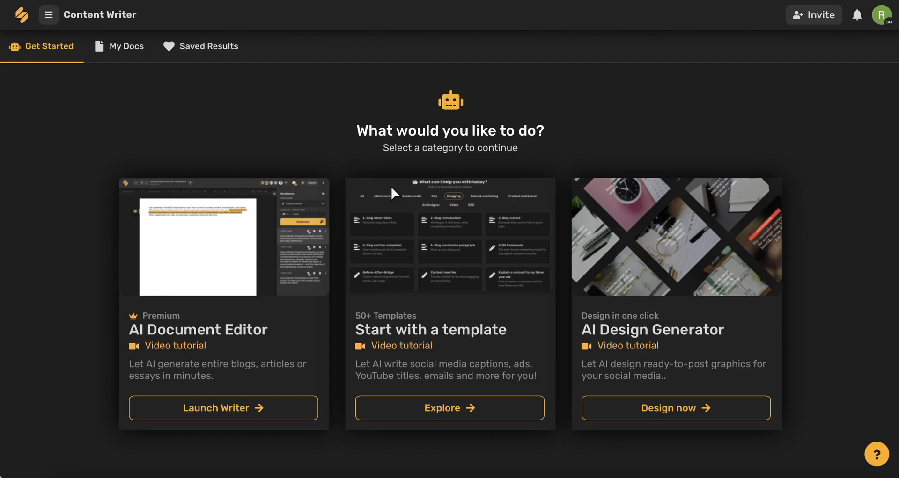
{"action": "mouse_move", "coordinate": [223, 408]}
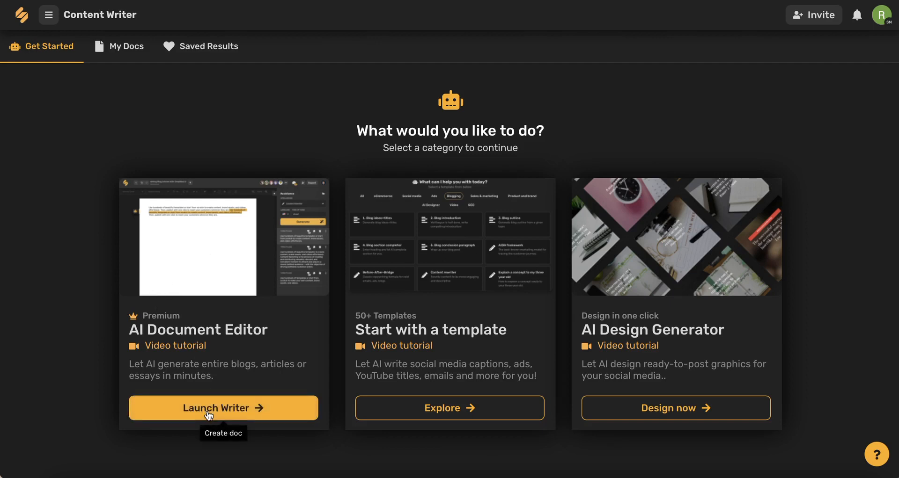
Step: Launch the AI Document Editor to create a new untitled document
{"action": "left_click", "coordinate": [224, 408]}
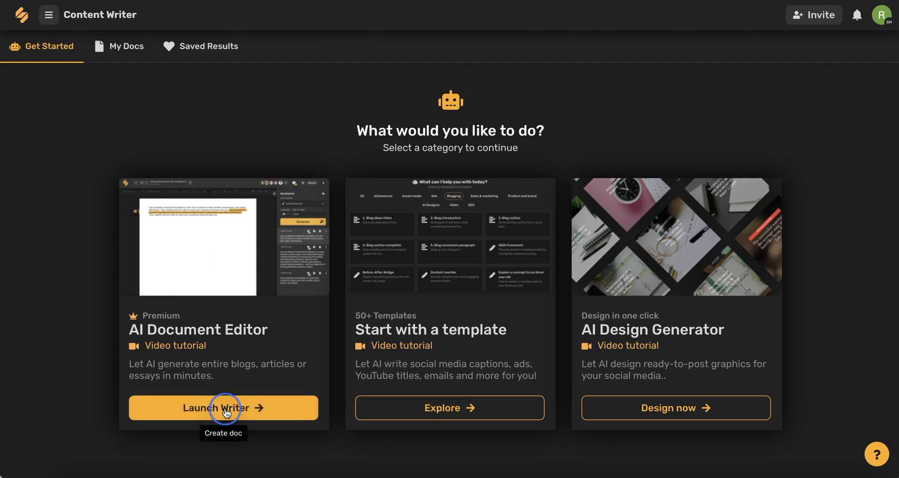
{"action": "left_click", "coordinate": [223, 408]}
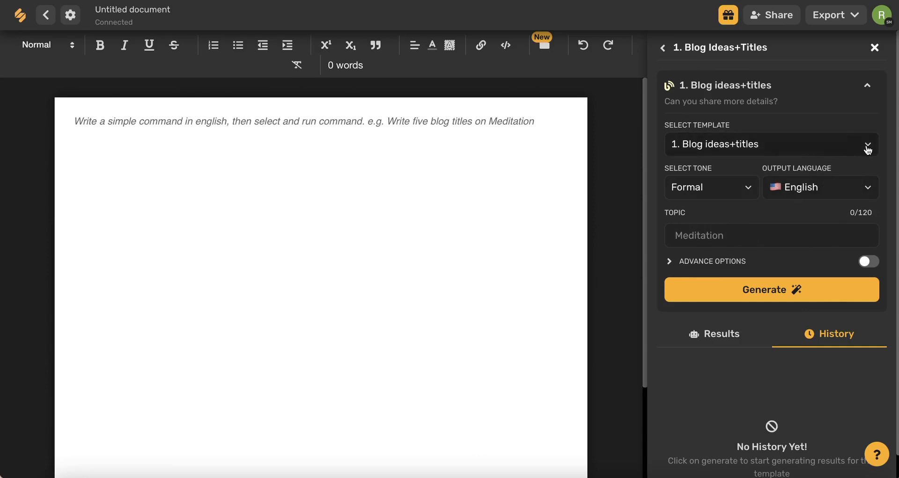
Step: Choose the Blog outline template with the topic 'Top five tips for small business'
{"action": "left_click", "coordinate": [770, 145]}
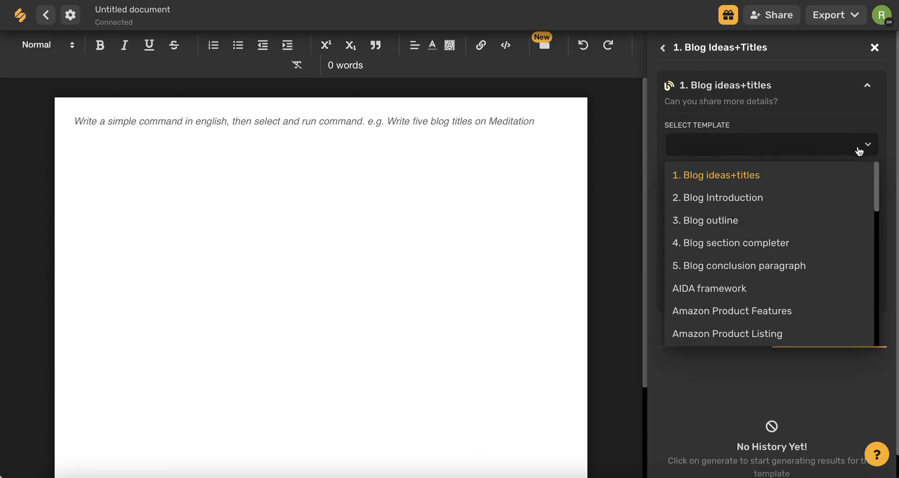
{"action": "type", "text": "outline"}
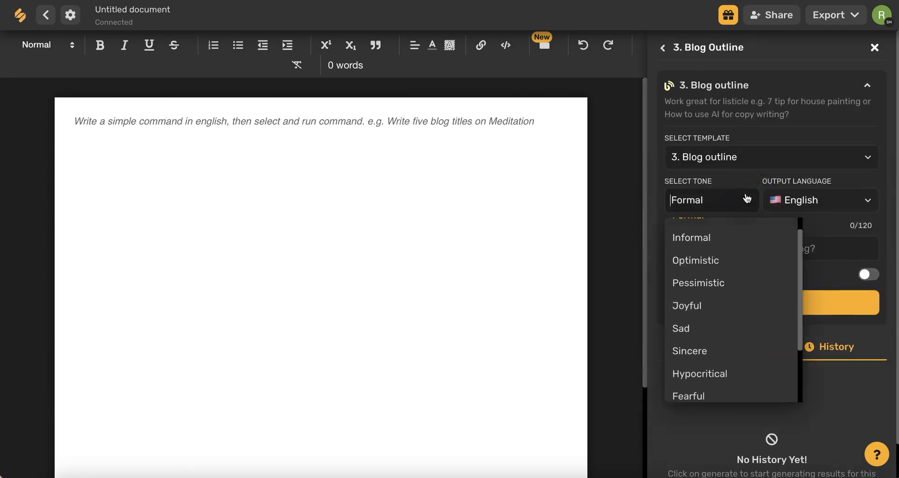
{"action": "left_click", "coordinate": [712, 201]}
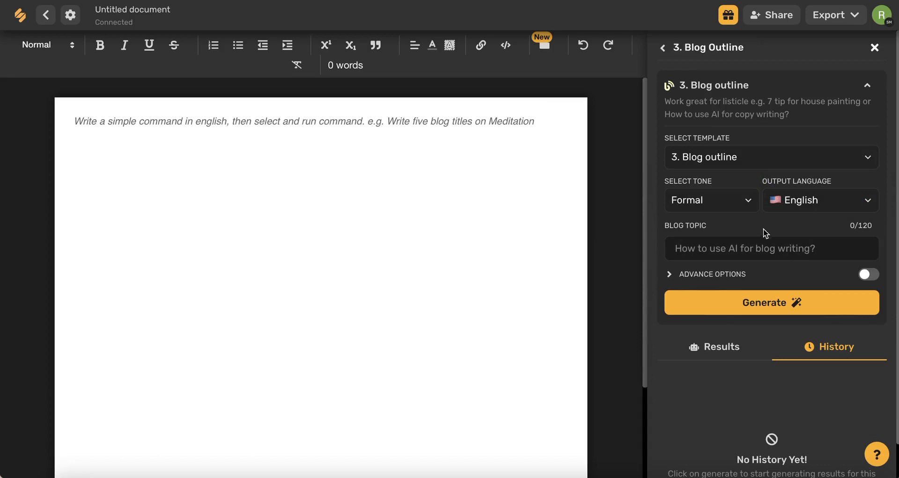
{"action": "type", "text": "Top five tips for small business"}
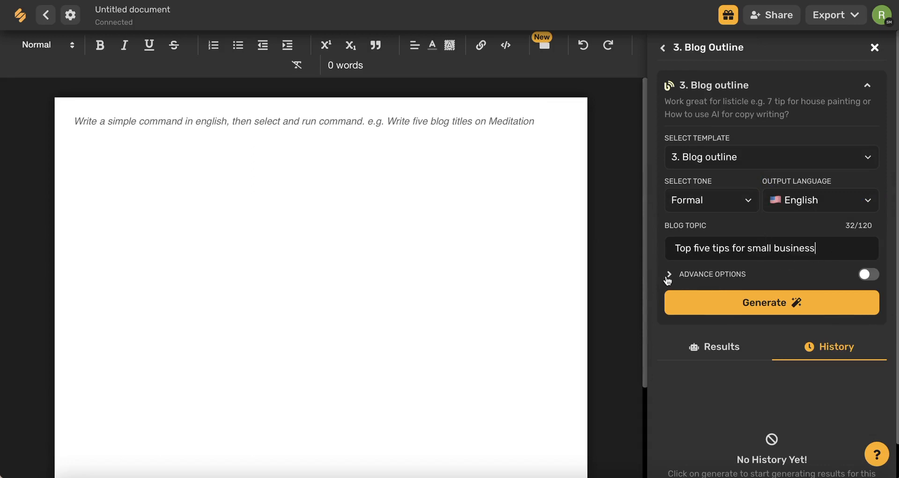
Step: Generate 4 formal blog outlines via the advanced options and show the results
{"action": "left_click", "coordinate": [867, 274]}
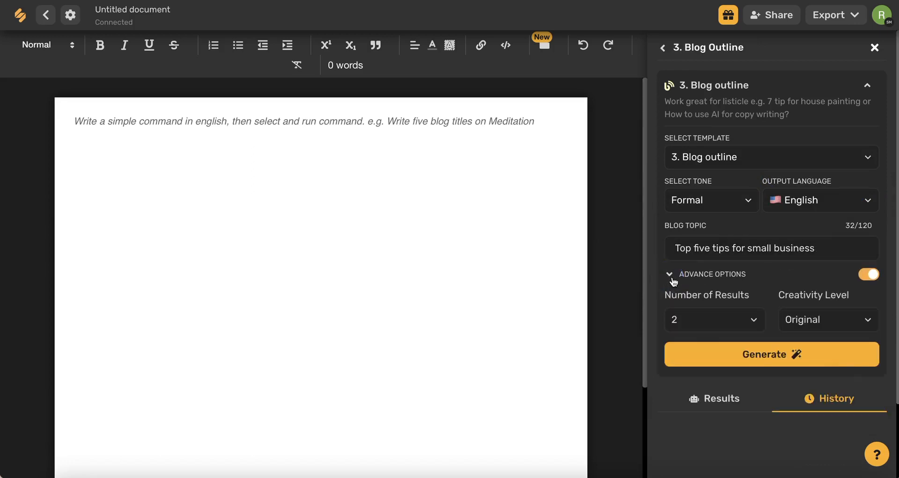
{"action": "left_click", "coordinate": [715, 320]}
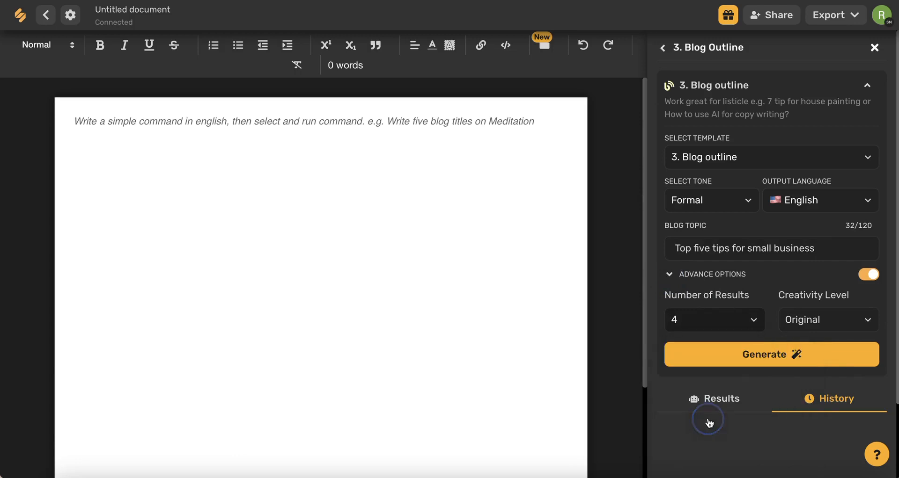
{"action": "left_click", "coordinate": [826, 319]}
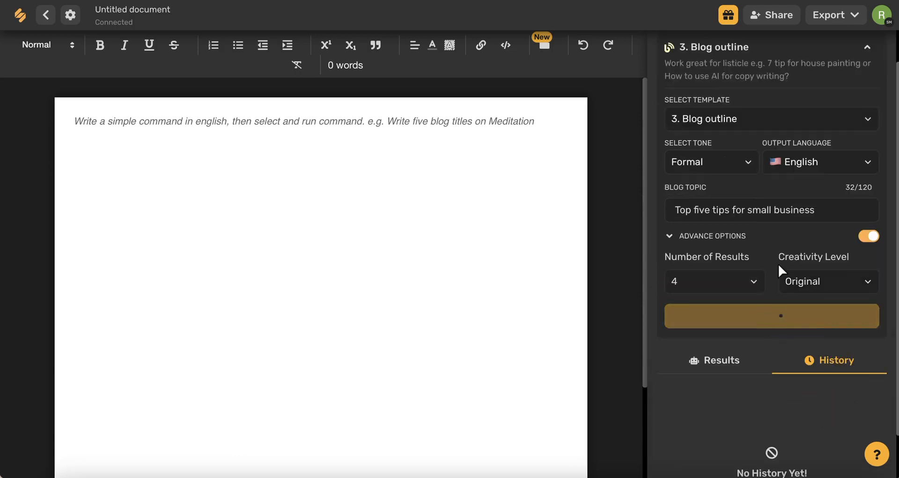
{"action": "left_click", "coordinate": [771, 316]}
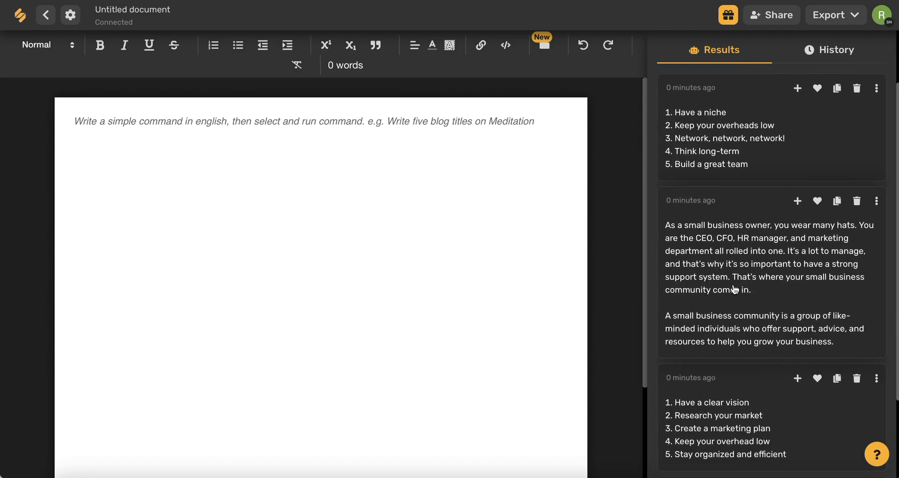
Step: Insert the first outline and the small business community paragraph into the document
{"action": "left_click", "coordinate": [796, 89]}
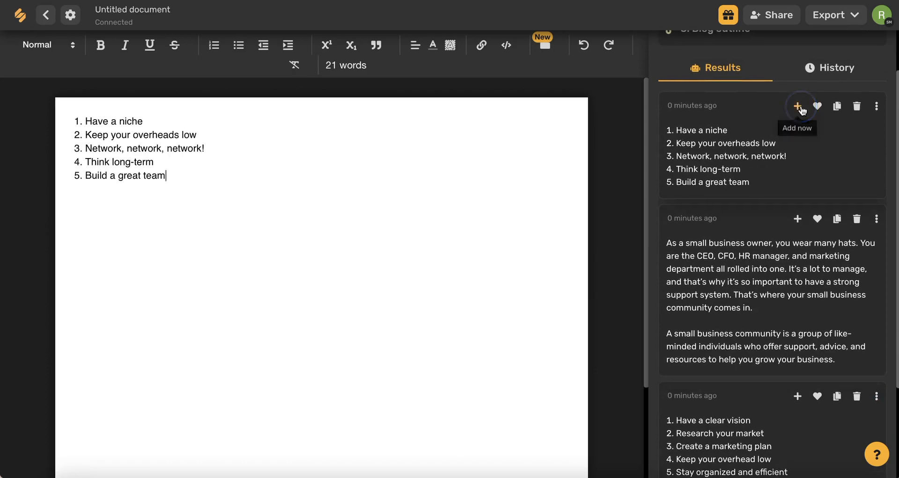
{"action": "left_click", "coordinate": [796, 106]}
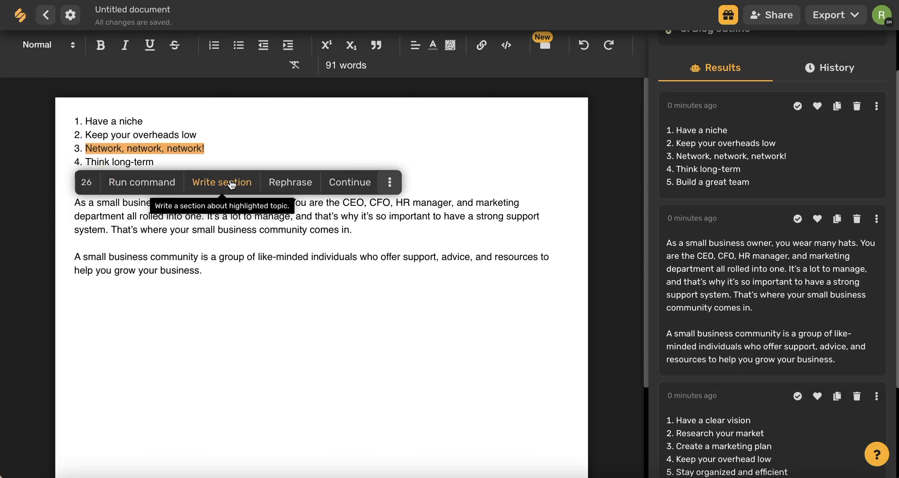
{"action": "mouse_move", "coordinate": [291, 182]}
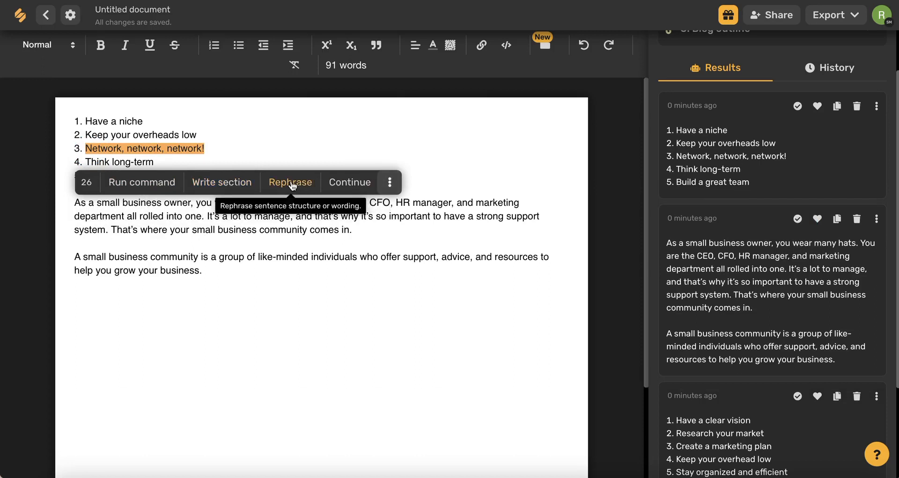
Step: Have the AI write tips about the highlighted 'Network, network, network!' point under tip 3
{"action": "left_click", "coordinate": [389, 182]}
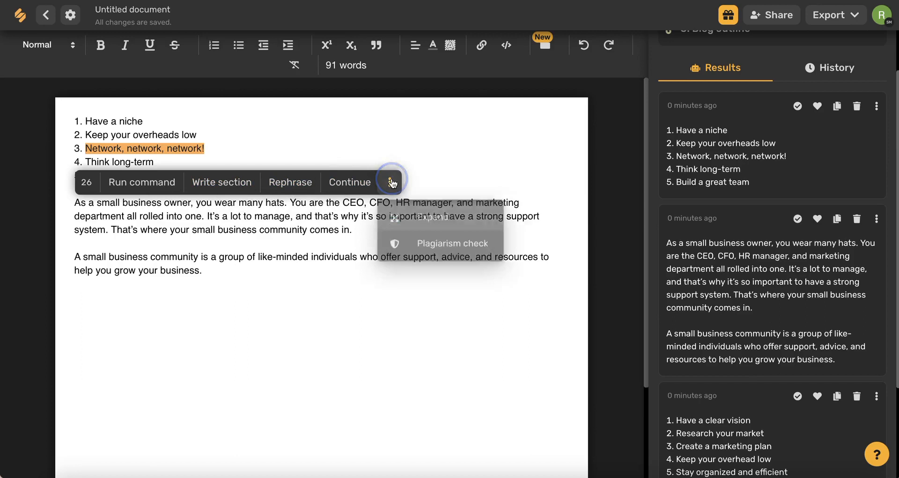
{"action": "left_click", "coordinate": [391, 183]}
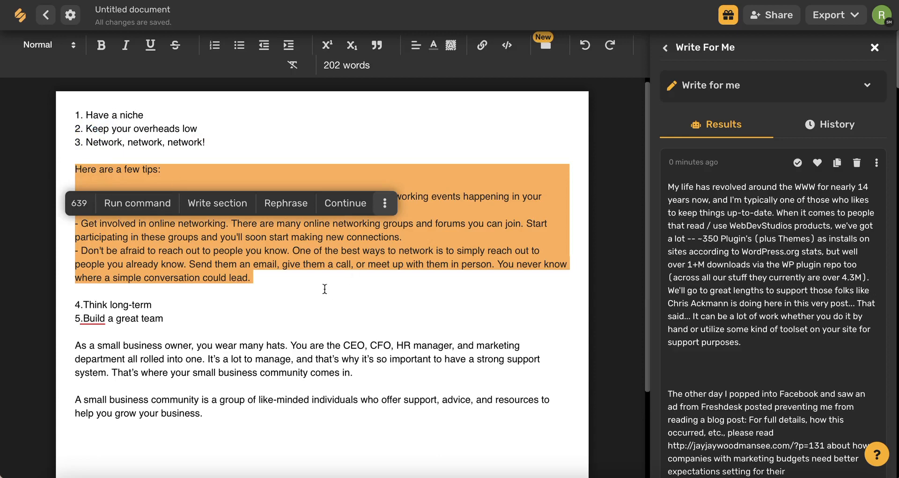
{"action": "left_click", "coordinate": [874, 47]}
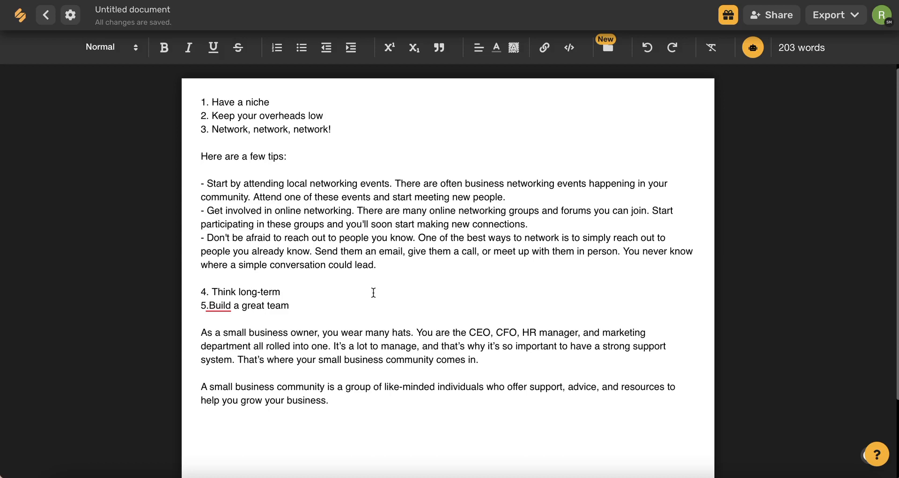
{"action": "mouse_move", "coordinate": [233, 308]}
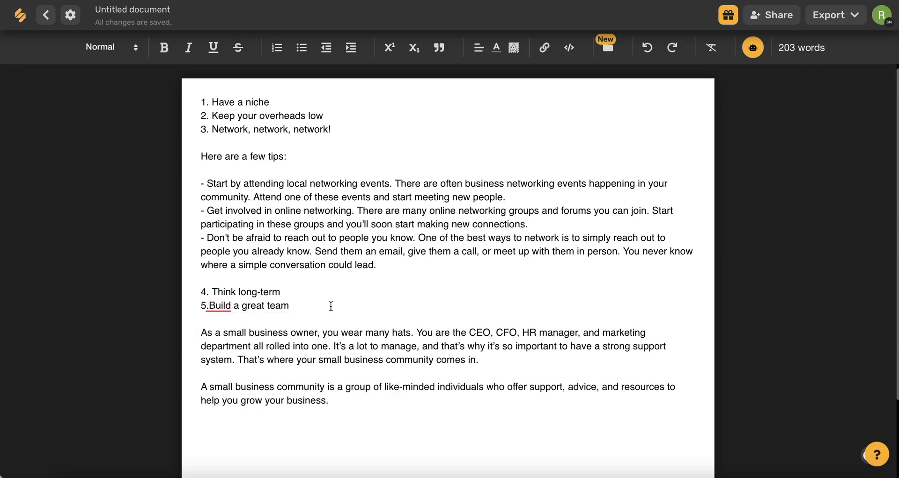
Step: Accept the Grammarly suggestion adding a space after '5.' before Build
{"action": "left_click", "coordinate": [218, 306]}
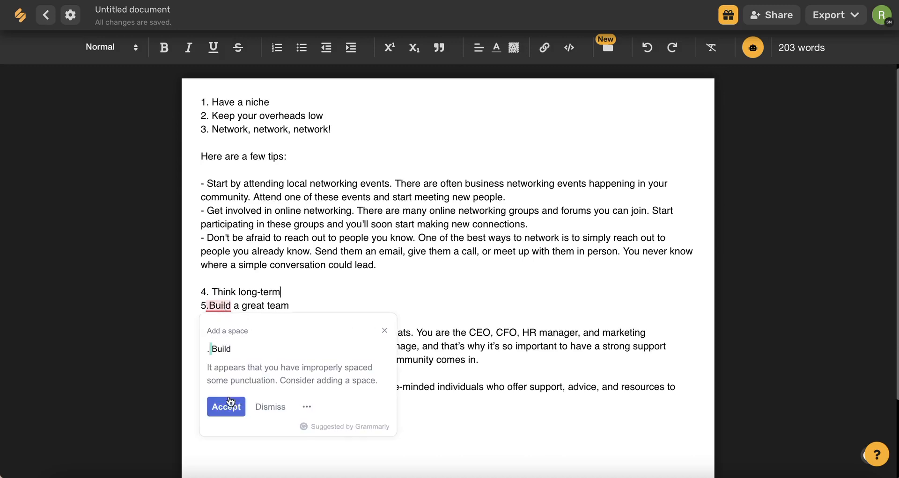
{"action": "left_click", "coordinate": [226, 408]}
{"action": "type", "text": "Marketing Tips"}
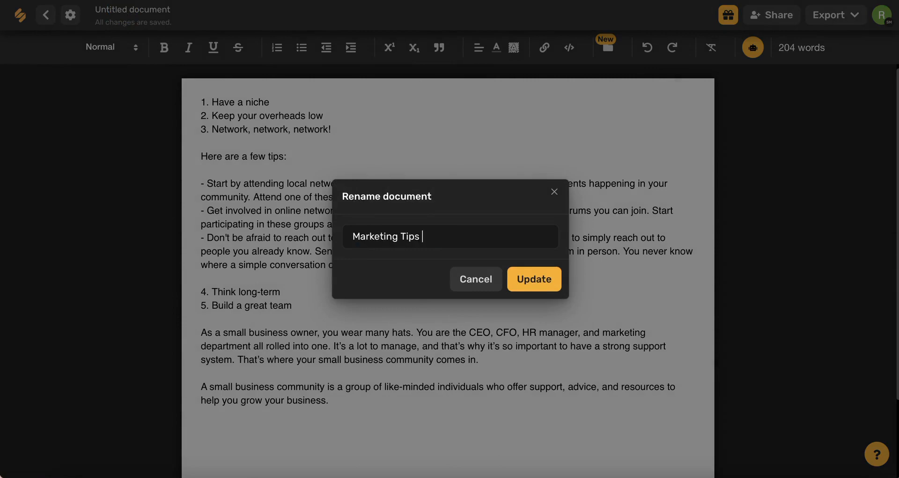
Step: Confirm the new name 'Marketing Tips Blog' and return to the dashboard
{"action": "left_click", "coordinate": [532, 279]}
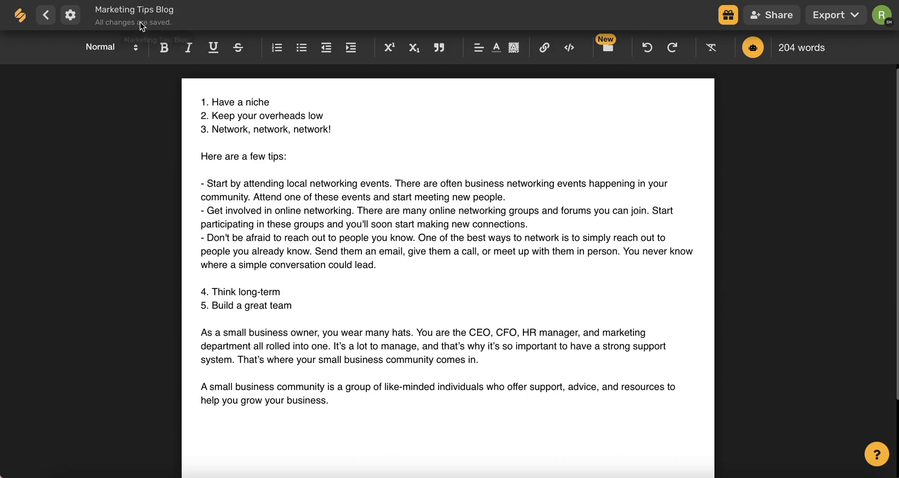
{"action": "left_click", "coordinate": [45, 14]}
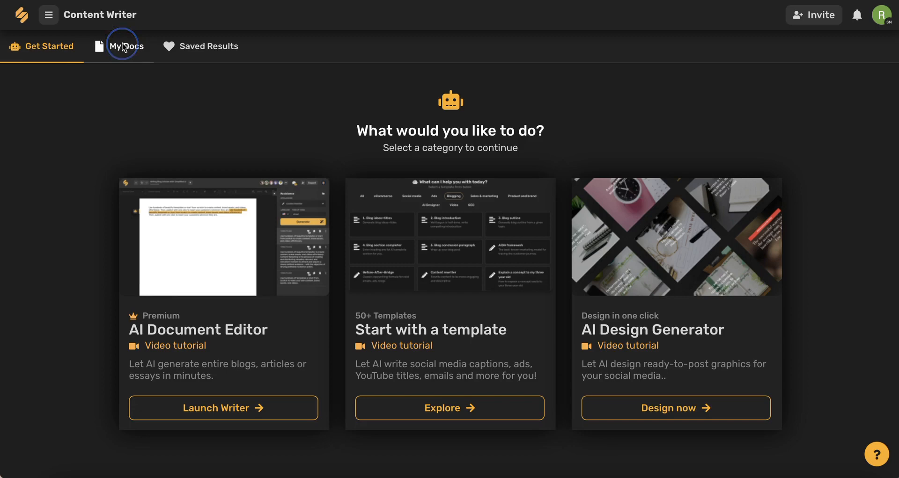
Step: Check My Docs for 'Marketing Tips Blog', then view the Saved Results favourites
{"action": "left_click", "coordinate": [124, 46]}
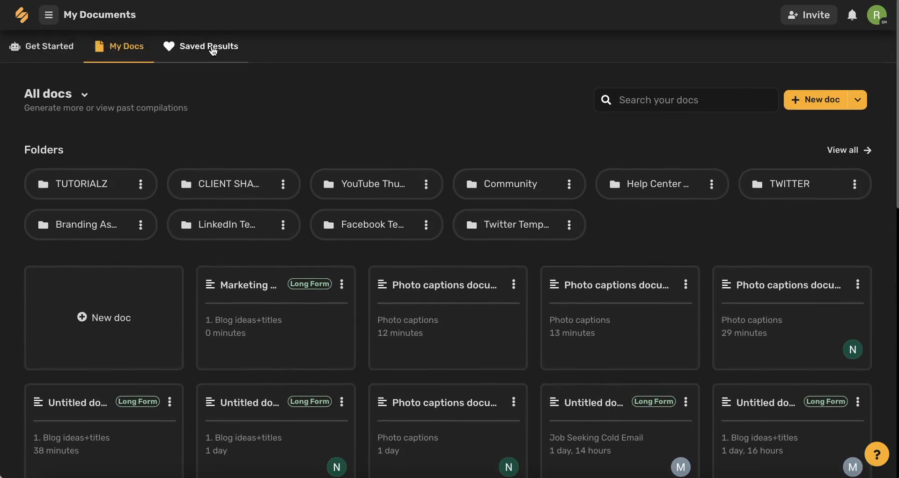
{"action": "left_click", "coordinate": [208, 46]}
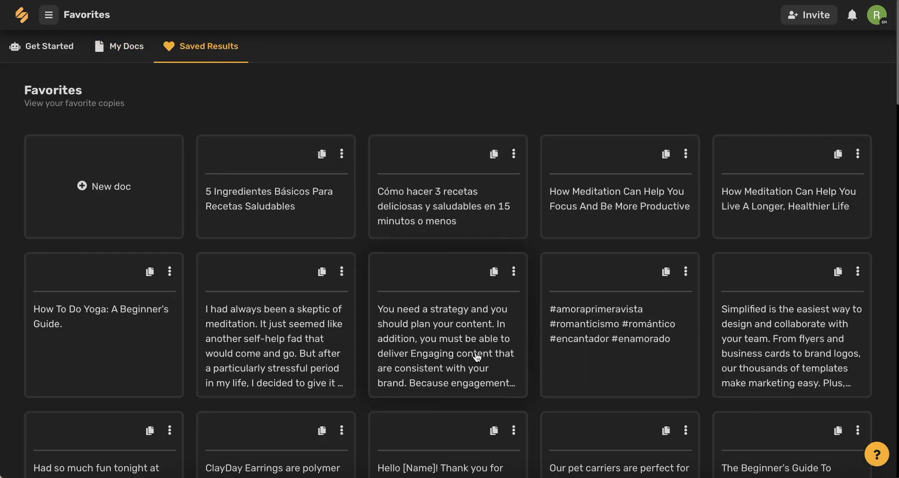